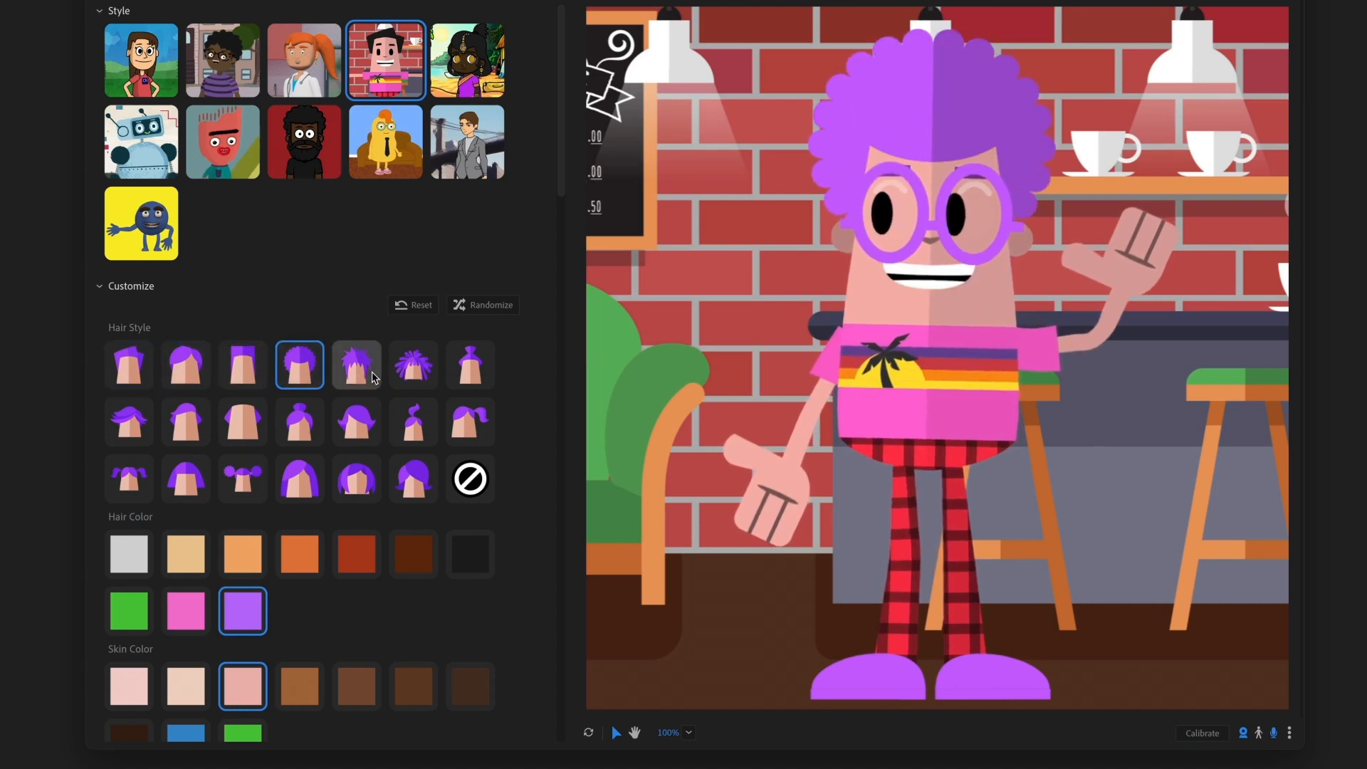
Preview the painted alien and clay ball styles, randomize the clay ball, then download Rampy.
{"action": "left_click", "coordinate": [223, 141]}
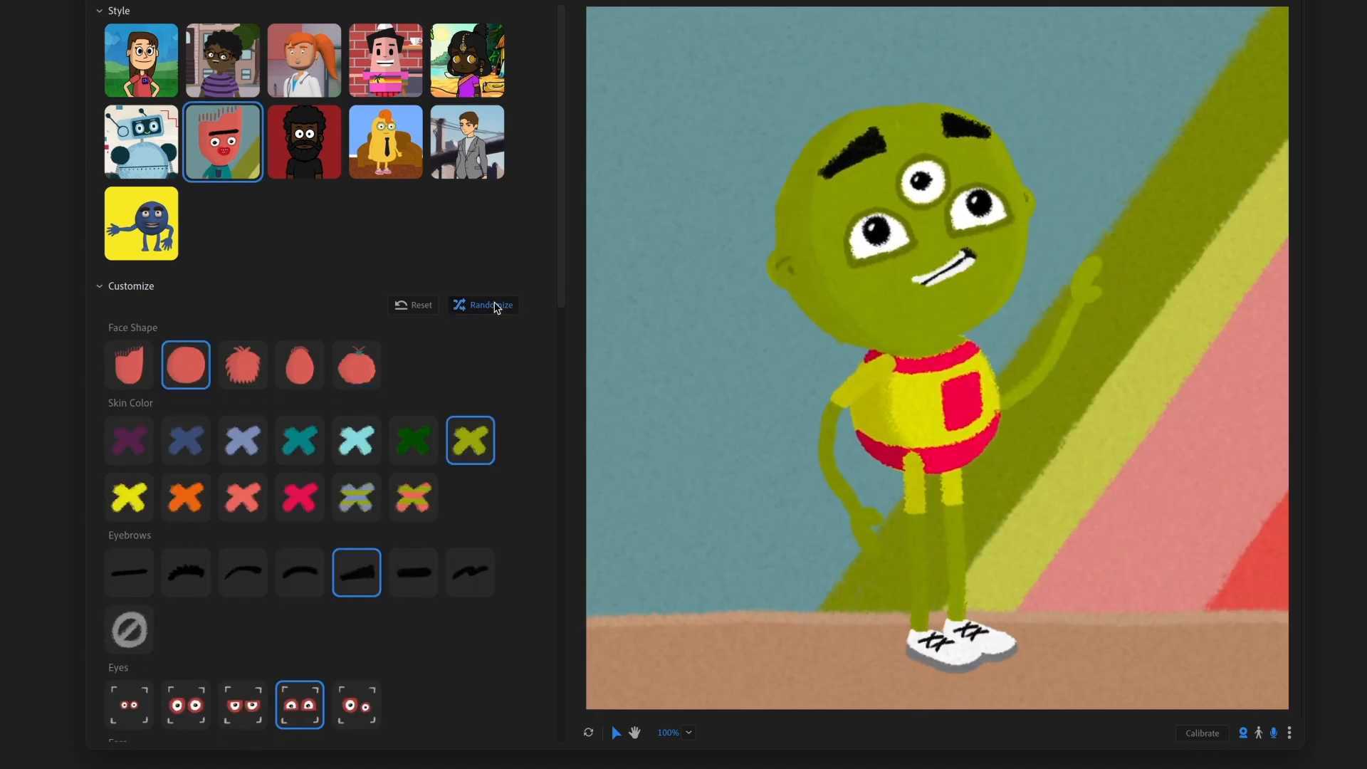
{"action": "left_click", "coordinate": [482, 304]}
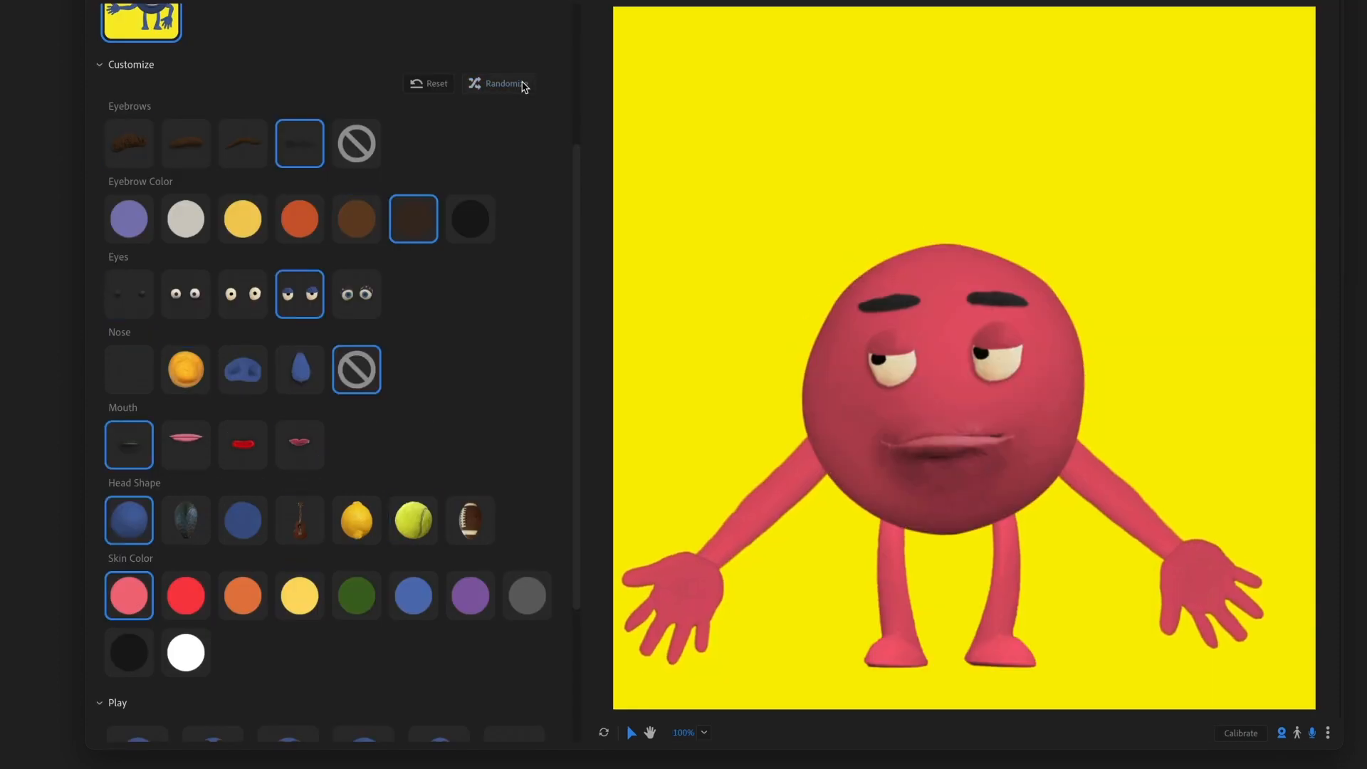
{"action": "left_click", "coordinate": [498, 84]}
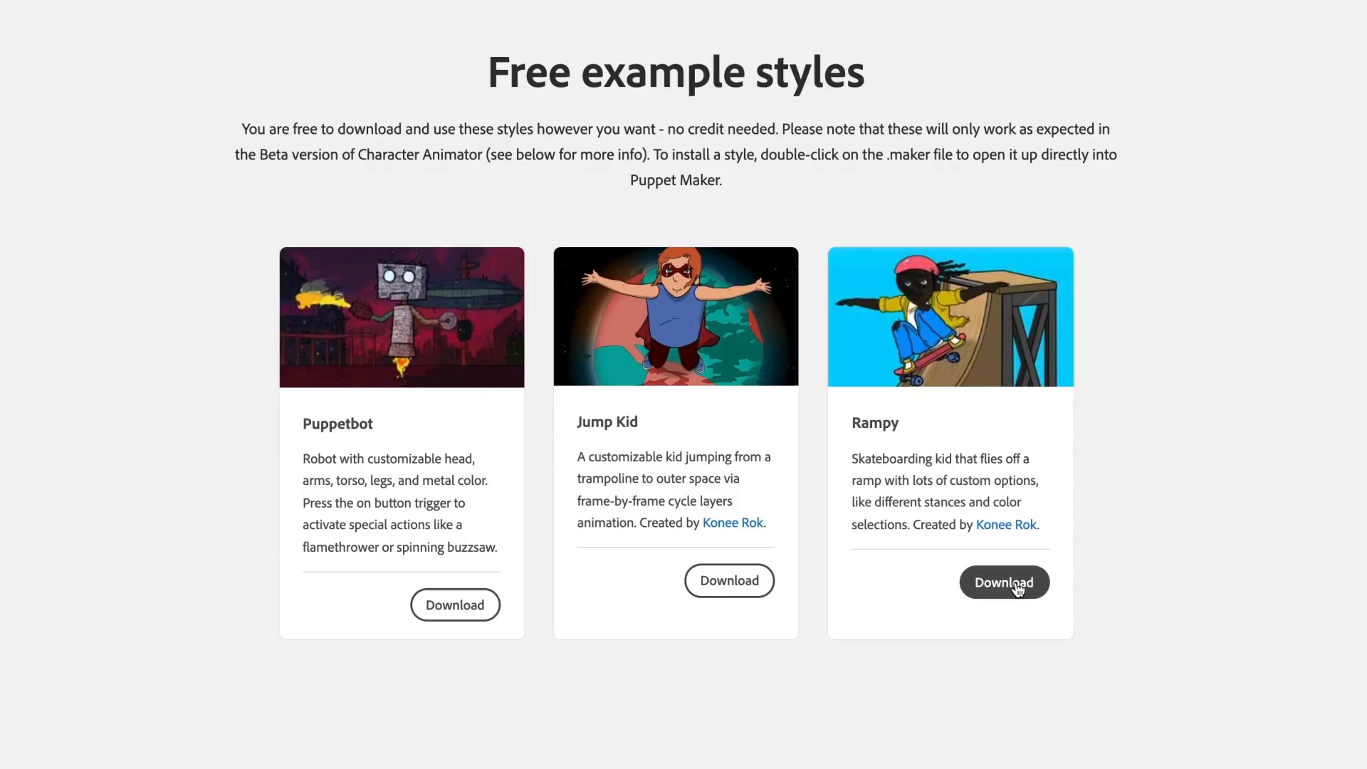
{"action": "left_click", "coordinate": [1004, 582]}
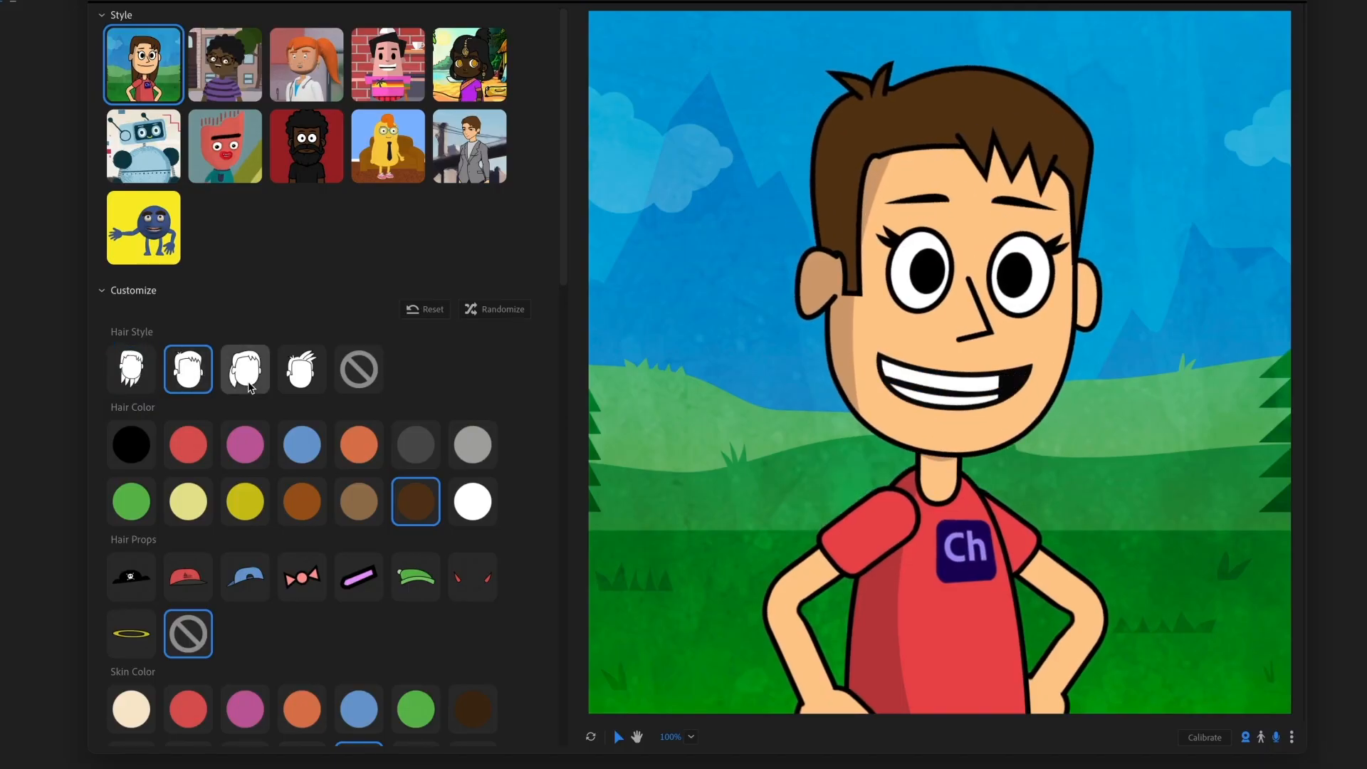
Give the cartoon boy spiky hair and randomize his features twice.
{"action": "left_click", "coordinate": [300, 368]}
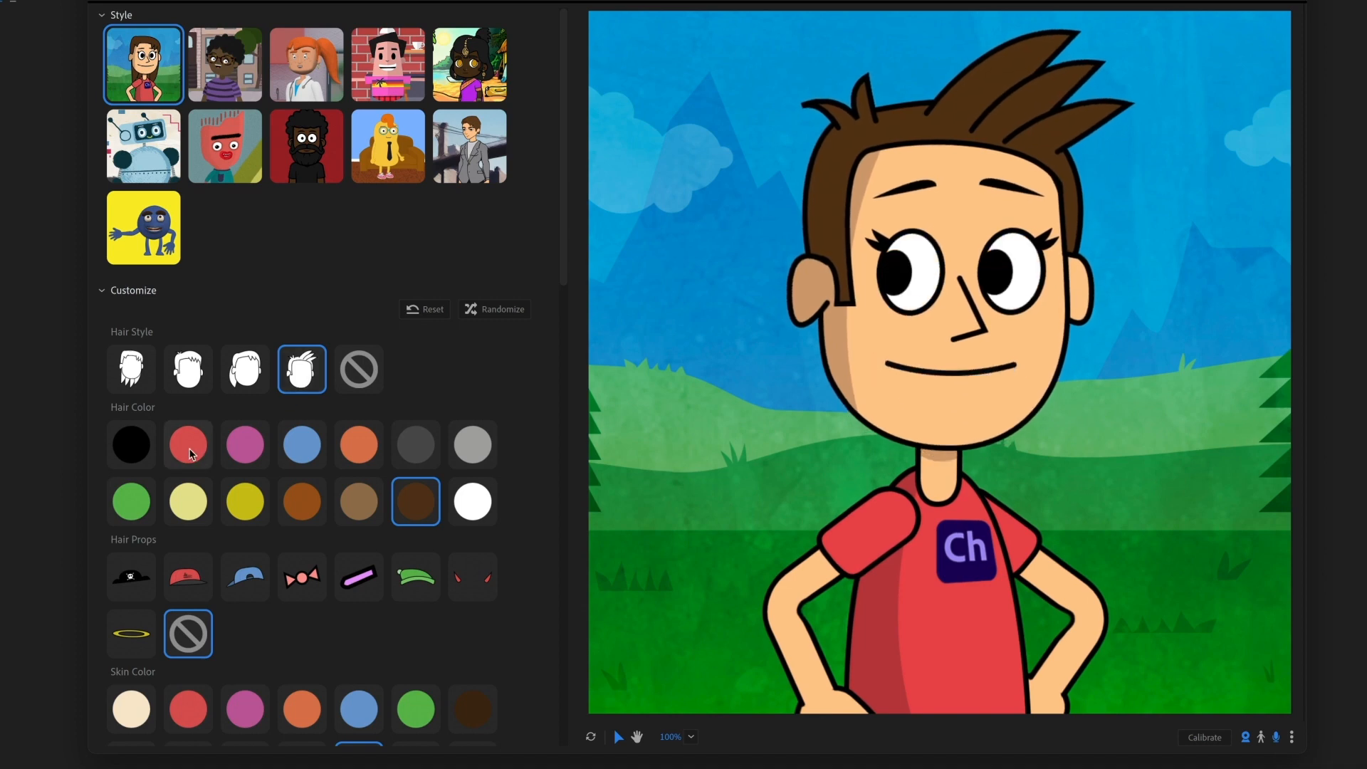
{"action": "left_click", "coordinate": [494, 308]}
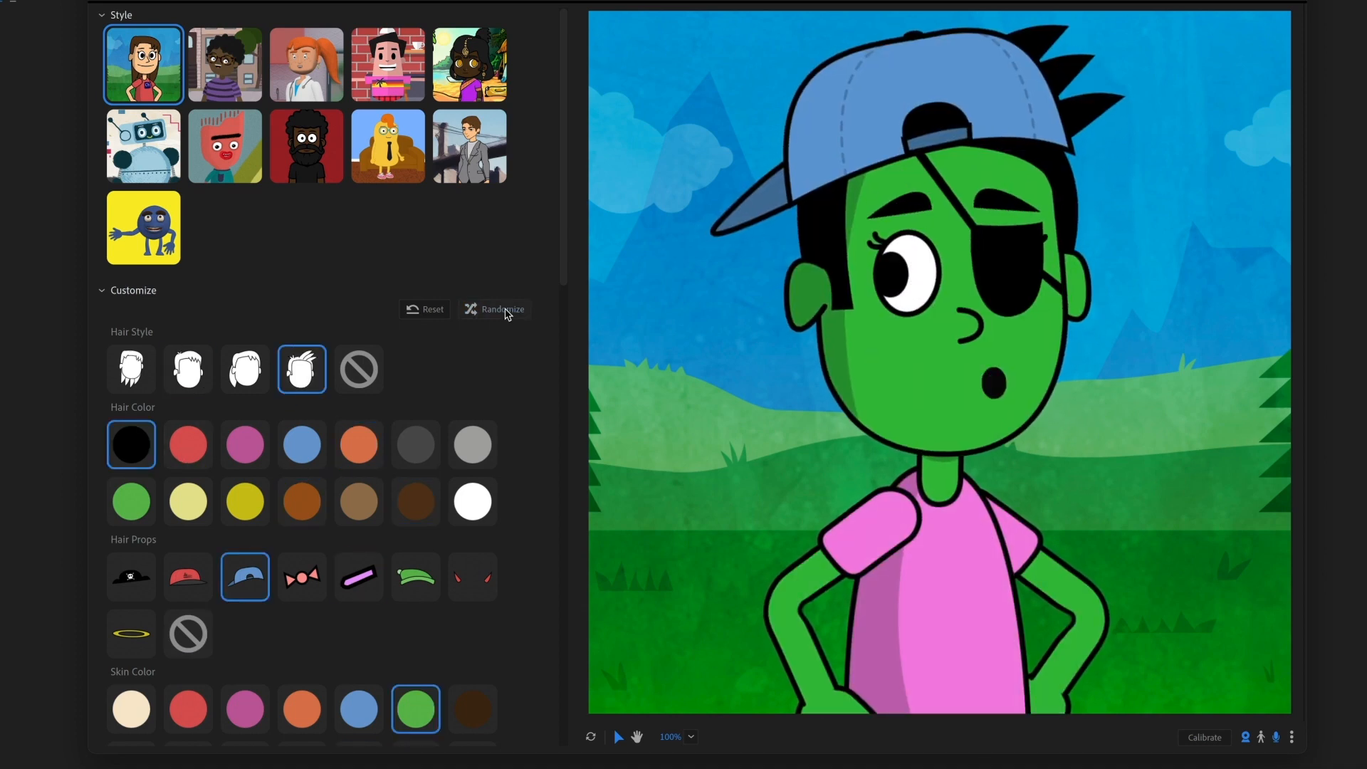
{"action": "left_click", "coordinate": [493, 310]}
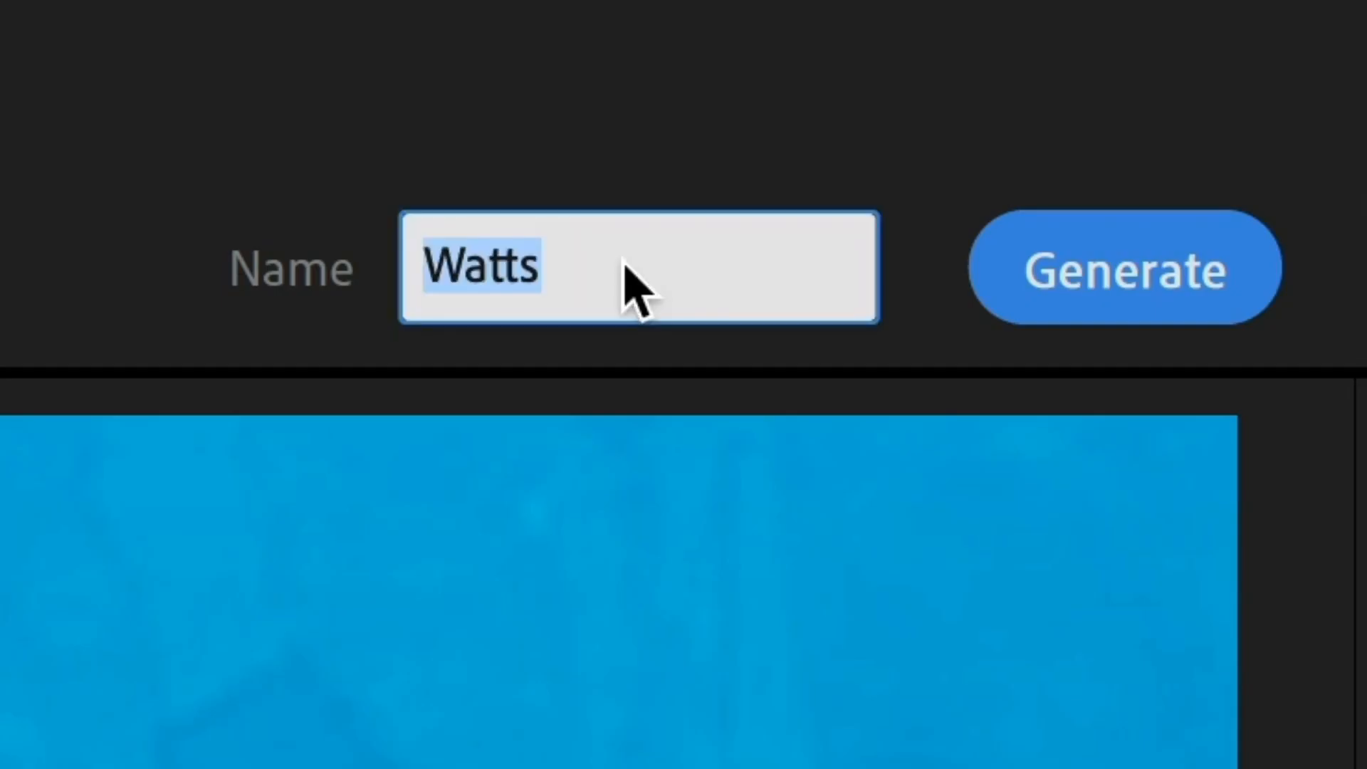
Edit the puppet's name in the Name field beside Generate.
{"action": "left_click", "coordinate": [1124, 267]}
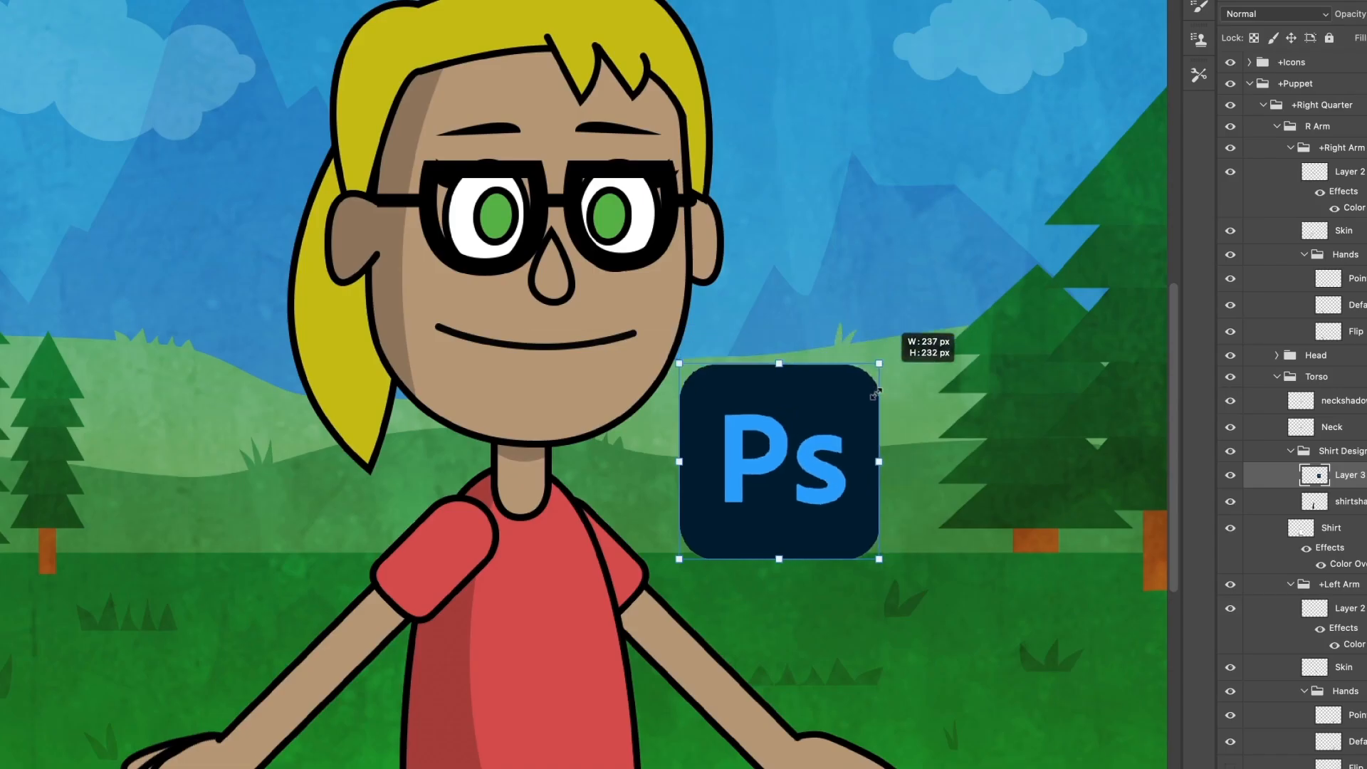
Resize the Photoshop logo shirt design to about 237 by 232 px.
{"action": "left_click_drag", "start_coordinate": [776, 457], "coordinate": [540, 598]}
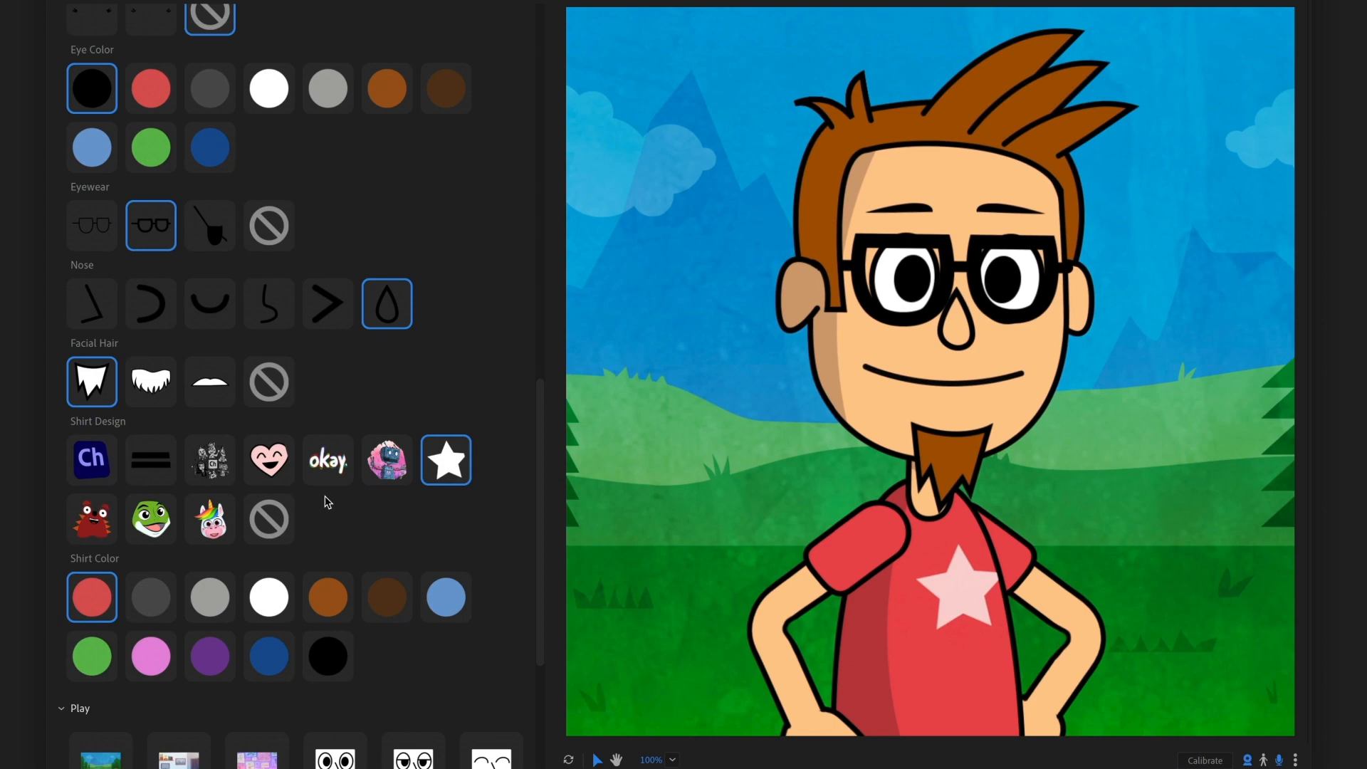
Switch to the flat cartoon style and randomize it into a bald, pink-glasses character.
{"action": "left_click", "coordinate": [455, 86]}
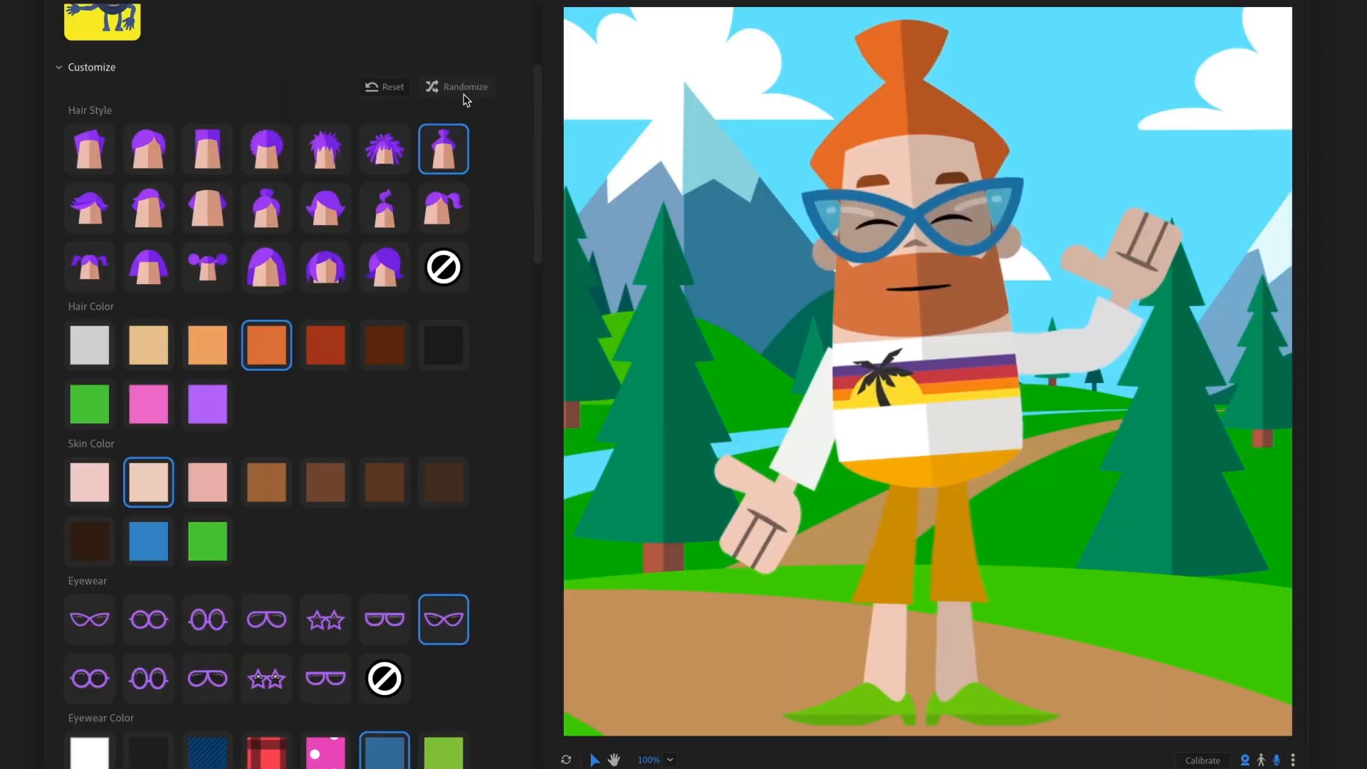
{"action": "left_click", "coordinate": [456, 86]}
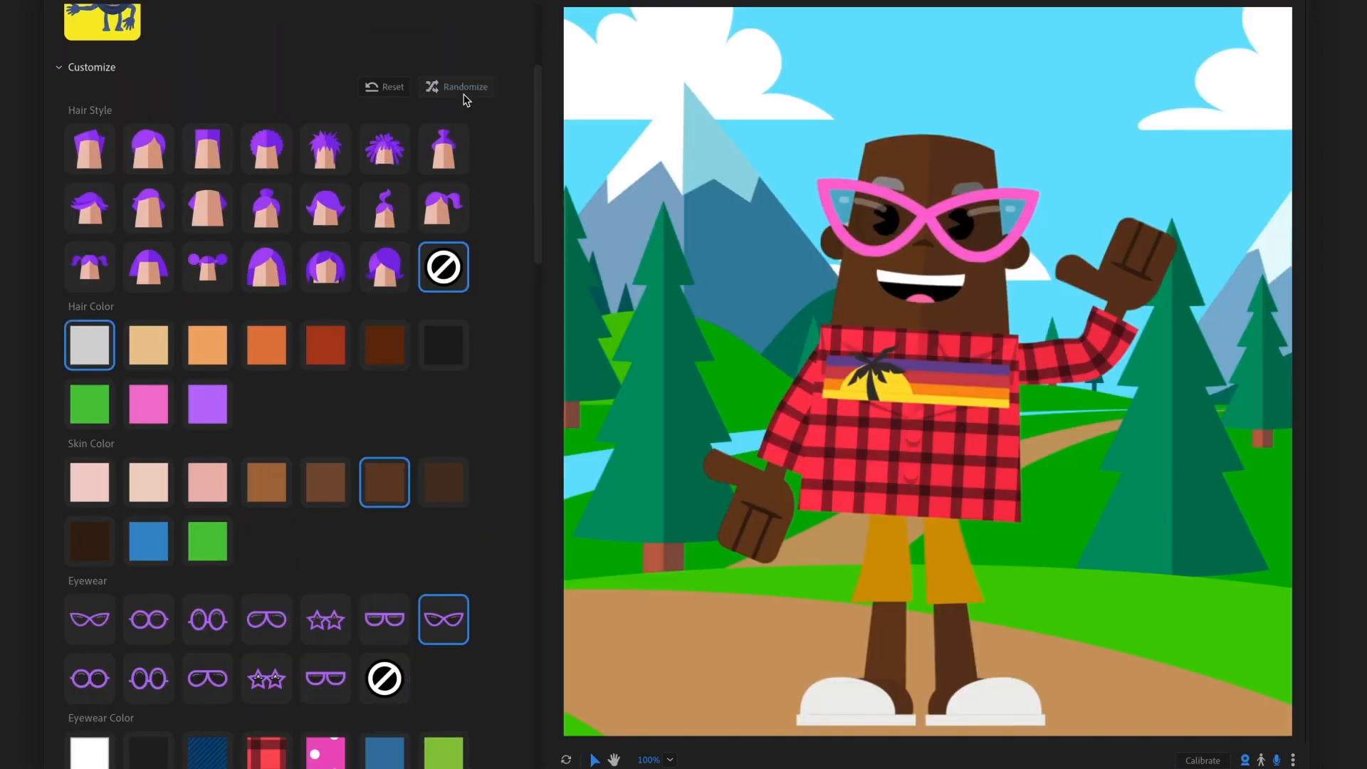